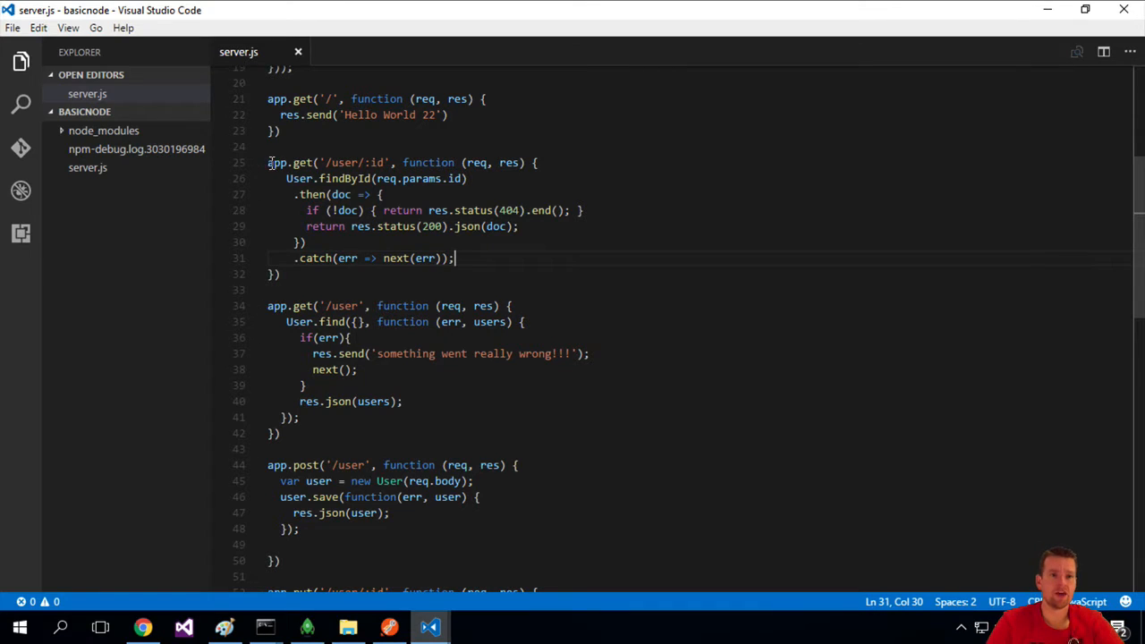
- Review the route: the id from req.params and the User.findById lookup call
double_click(303, 161)
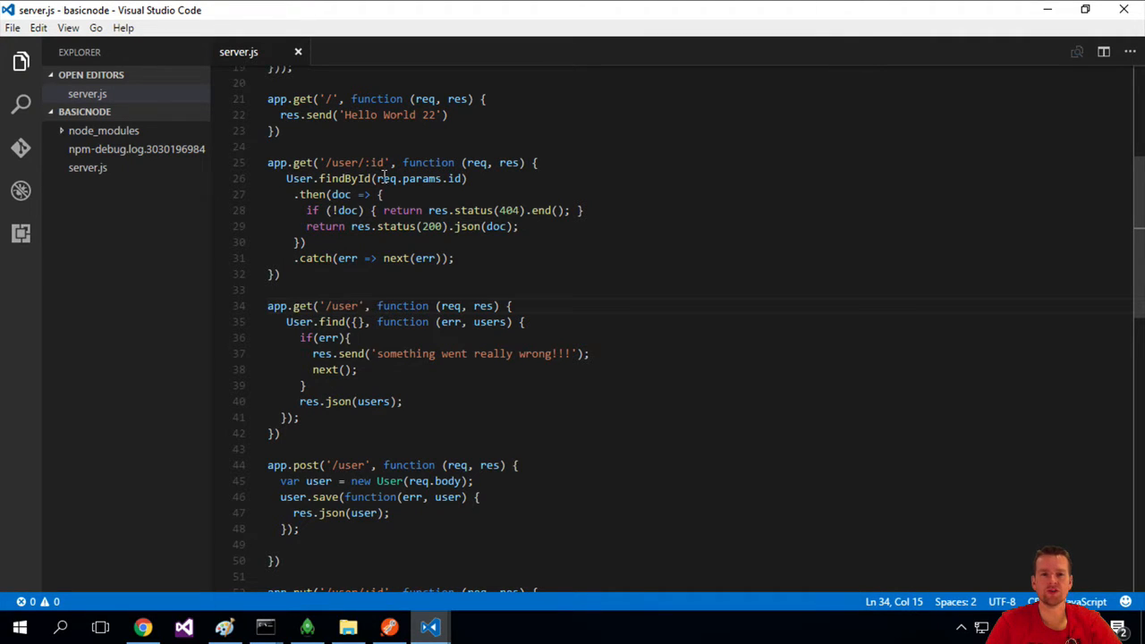
double_click(374, 161)
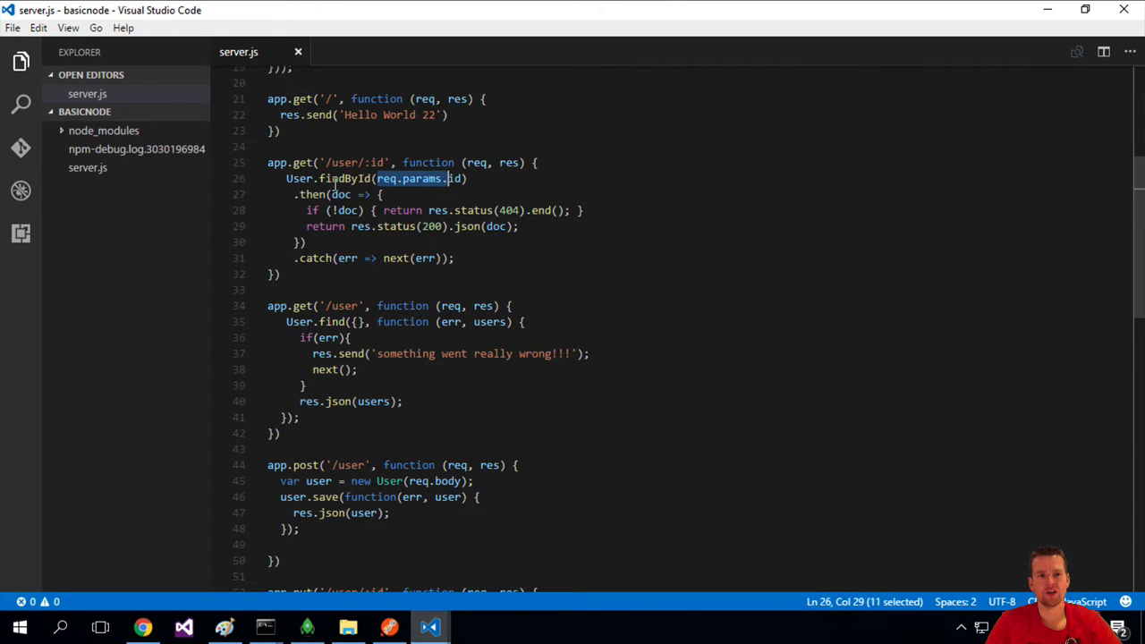
double_click(348, 179)
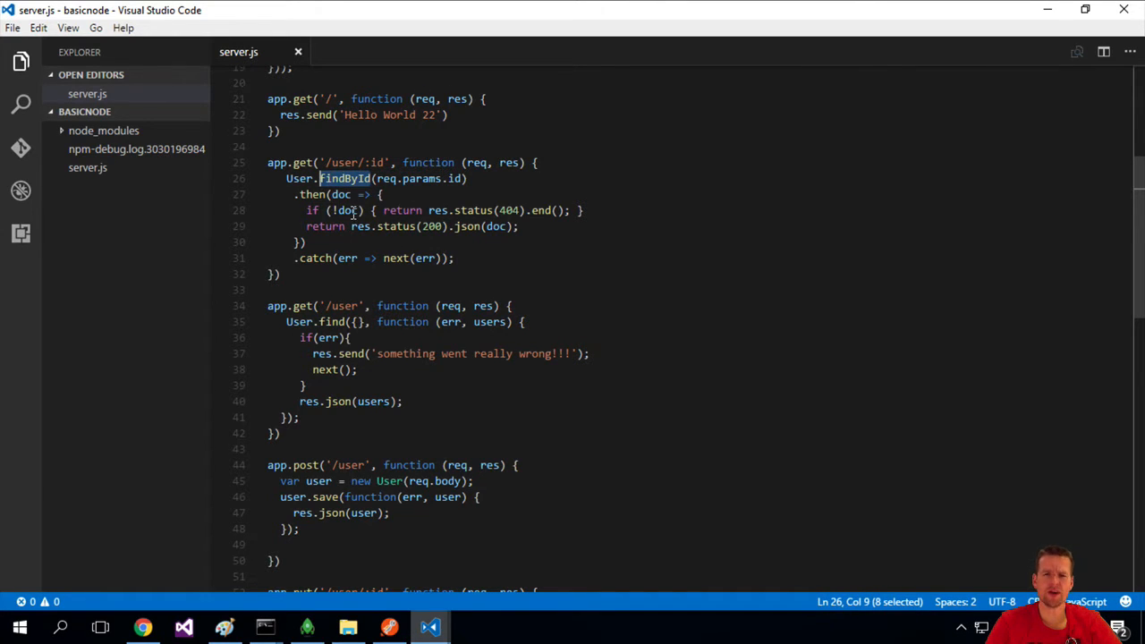
mouse_move(433, 350)
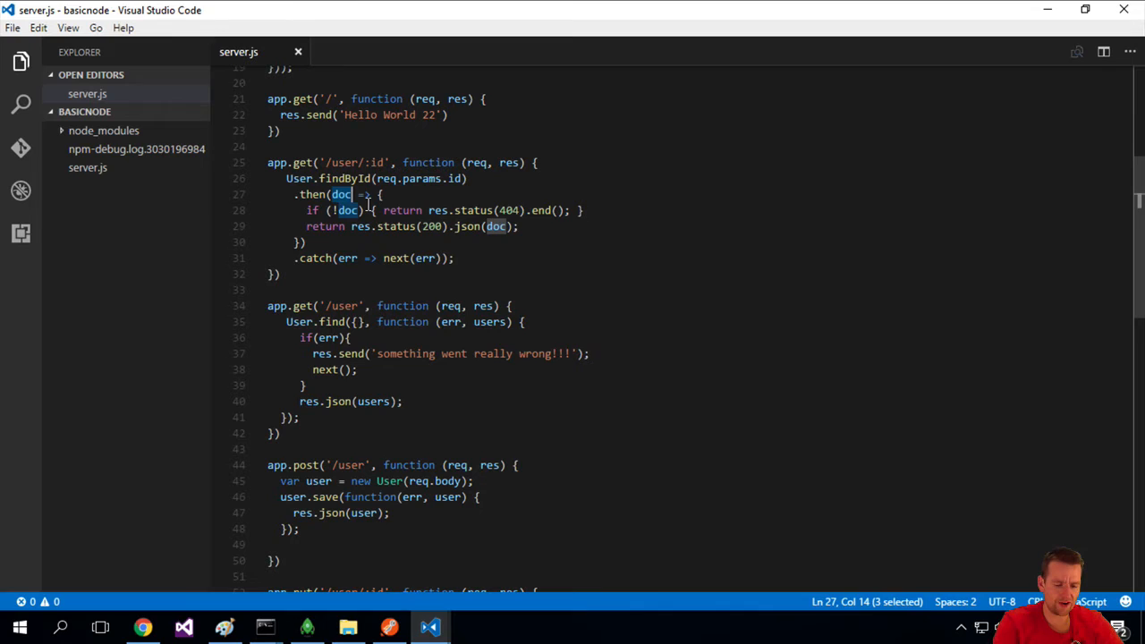
- Rename doc to userFound in the .then callback, if check and res.json, then save
type("userFoun")
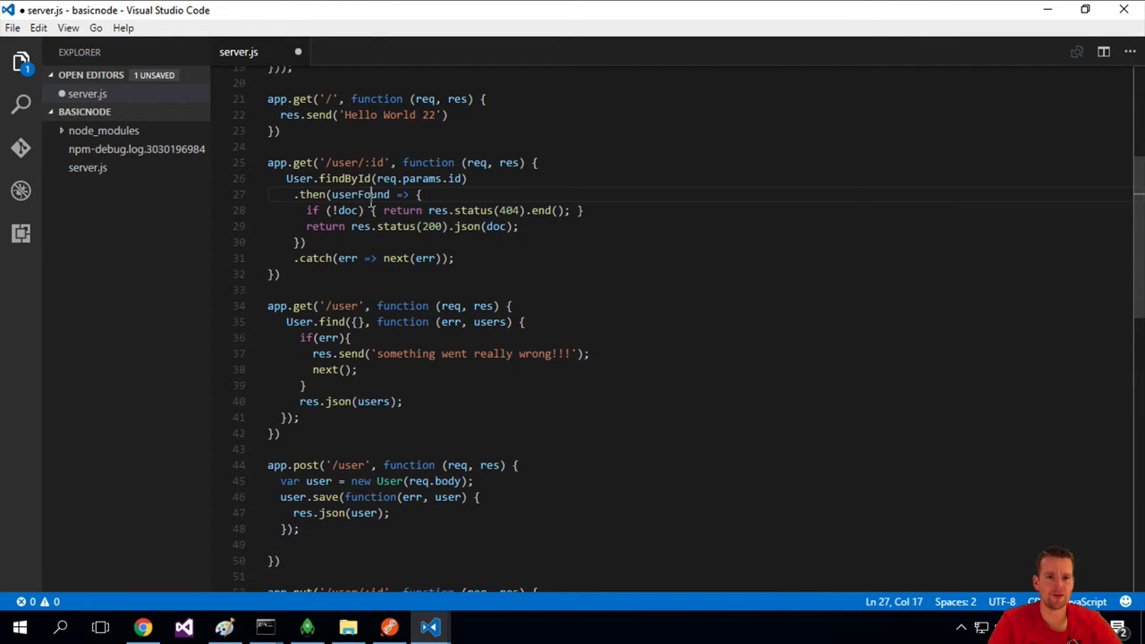
type("userFound")
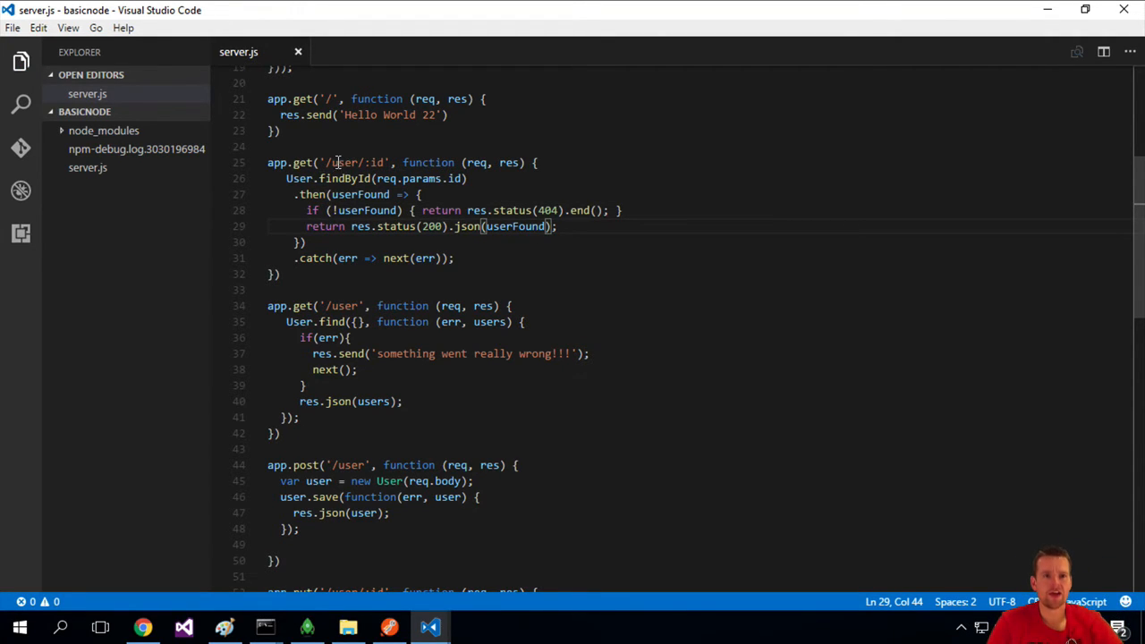
double_click(355, 162)
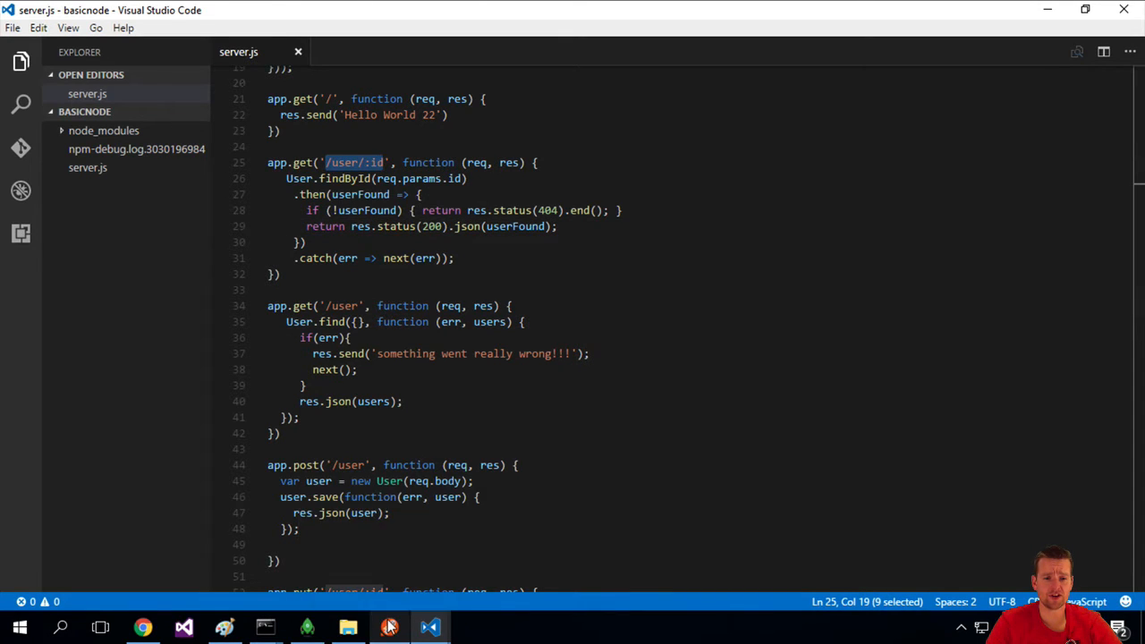
- Request the first user's id at /user/:id, getting Lars Bilde's JSON with 200 OK
left_click(389, 626)
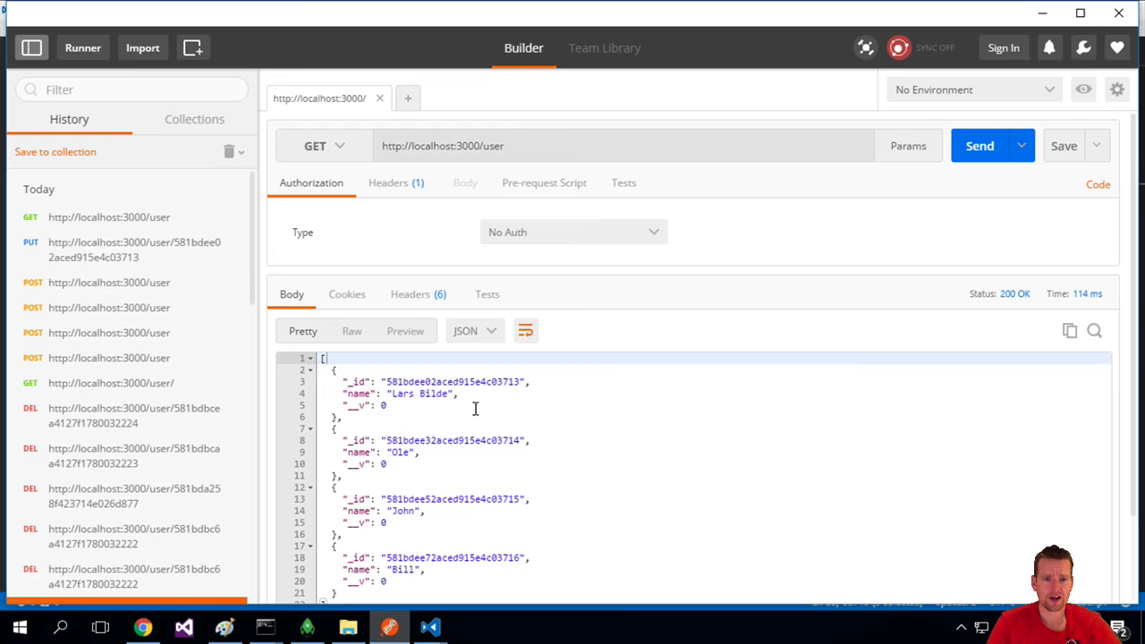
left_click(505, 146)
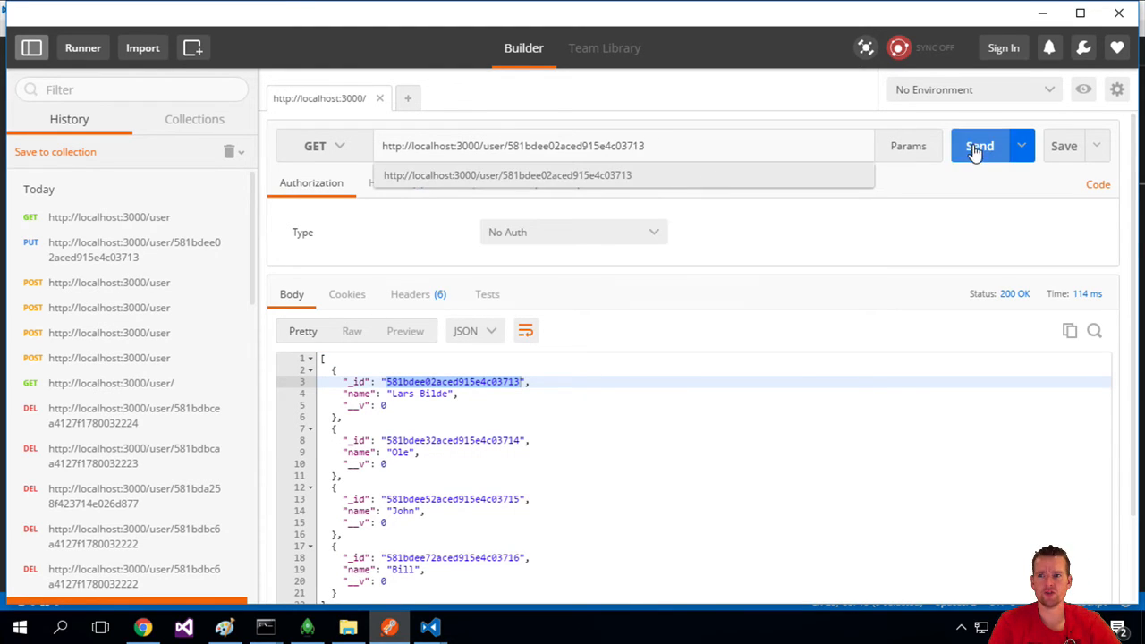
left_click(981, 145)
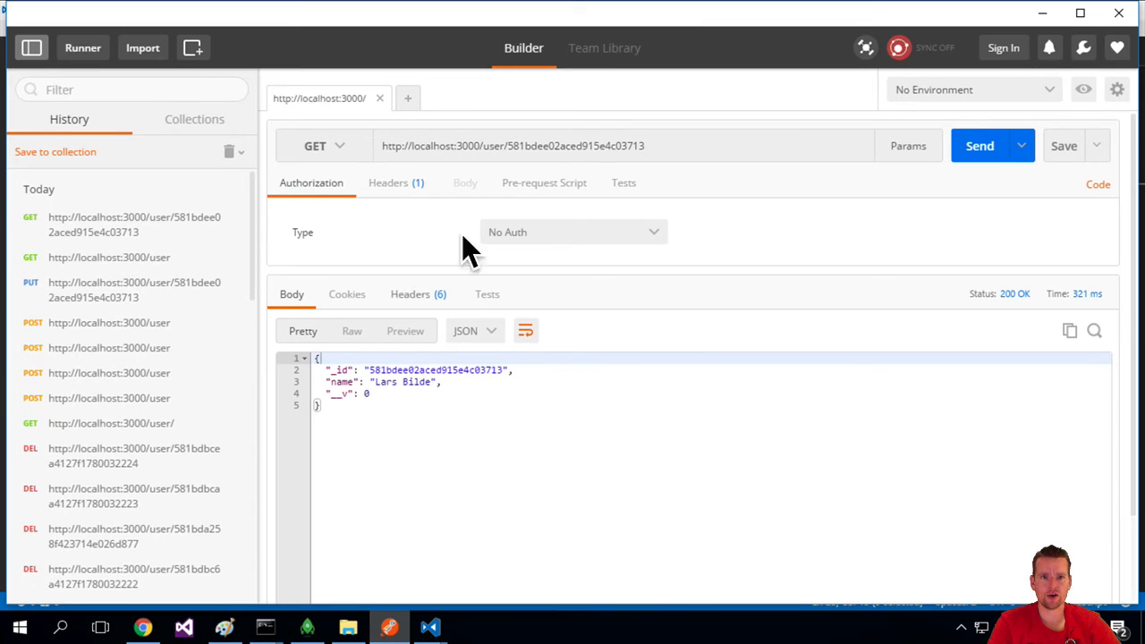
mouse_move(186, 259)
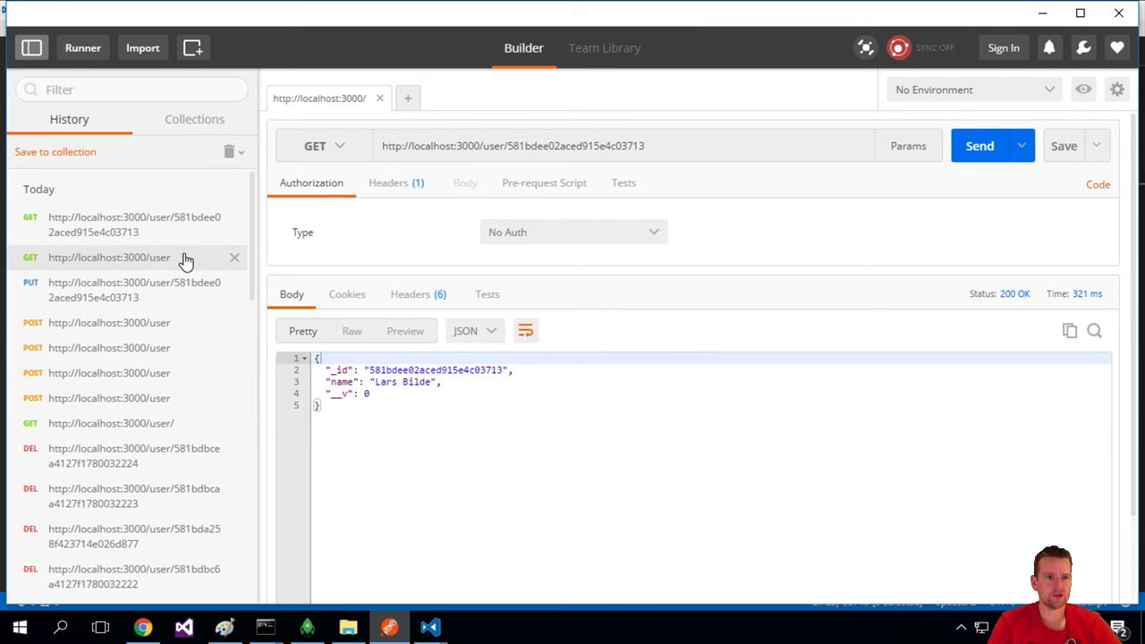
- Request a second user's id the same way, getting Ole's JSON with 200 OK
left_click(107, 257)
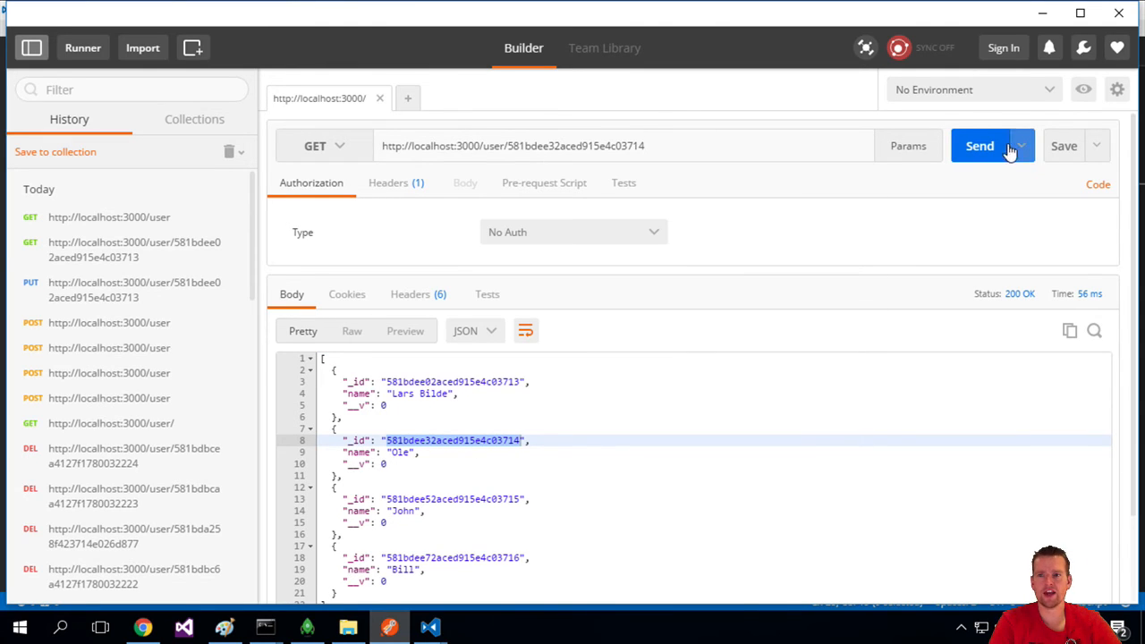
left_click(981, 146)
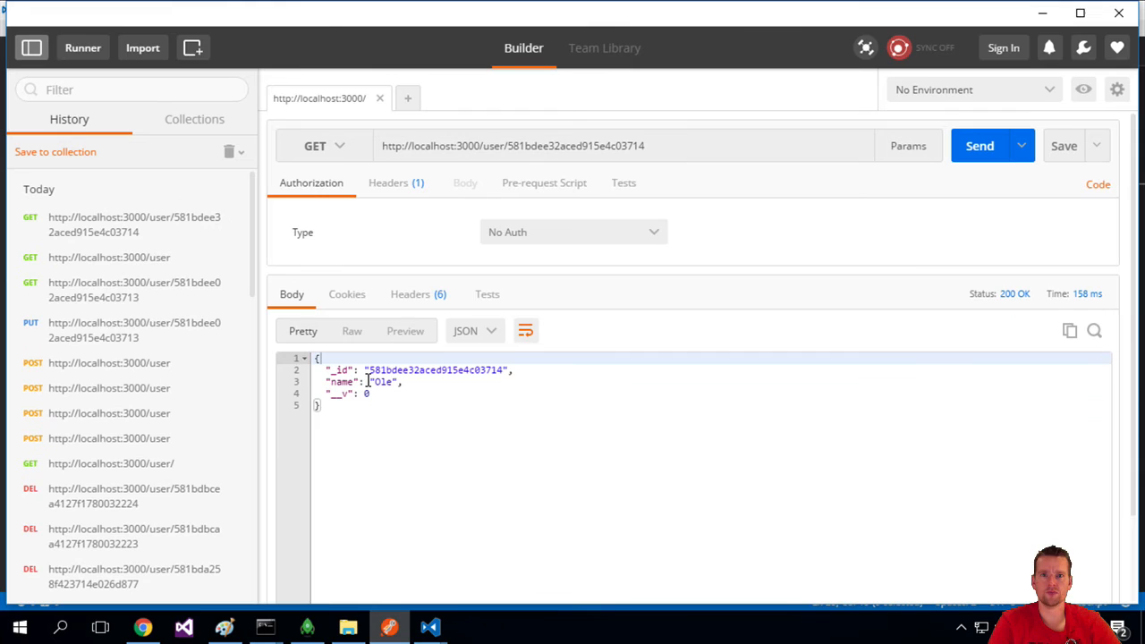
- Cancel the Save Request dialog, drop the id so the URL reads /user, and get all users back
left_click(1063, 145)
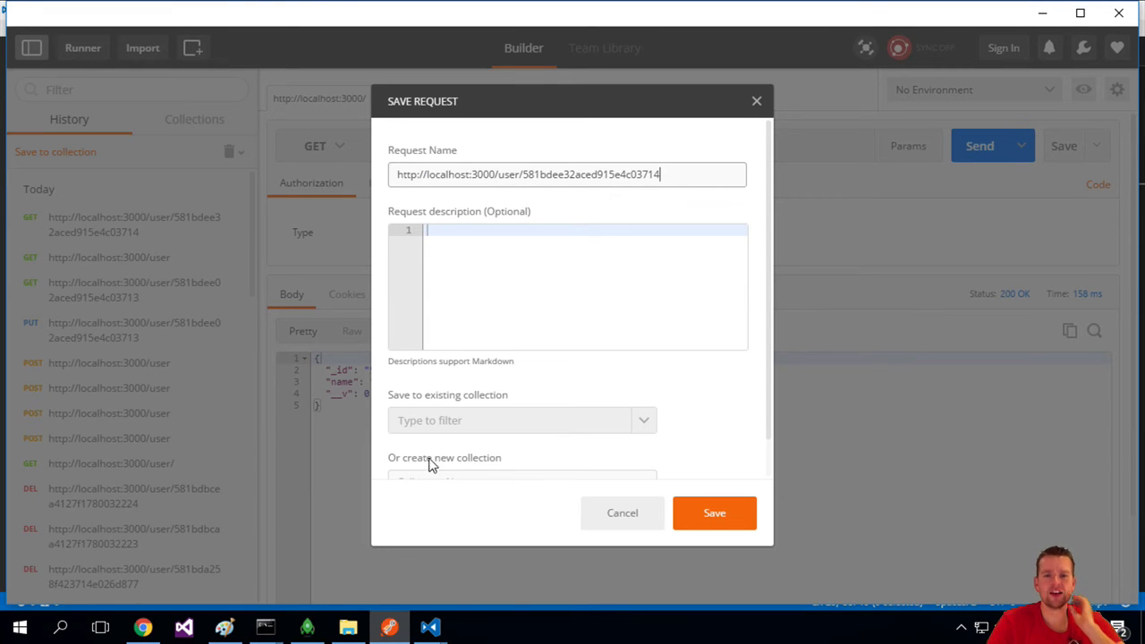
left_click(623, 512)
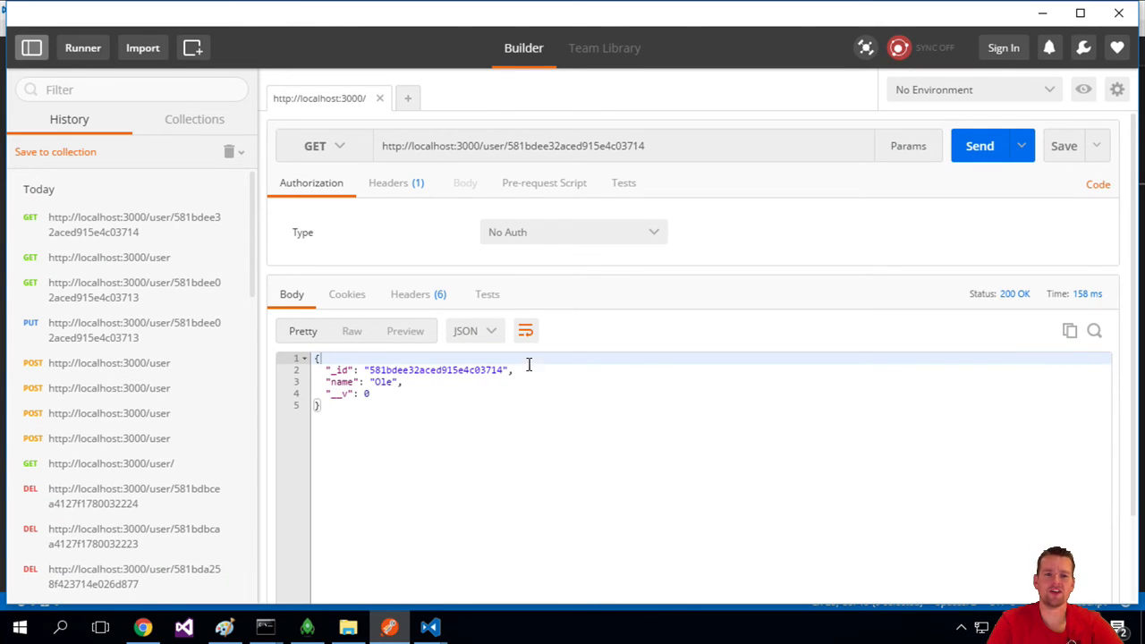
double_click(577, 147)
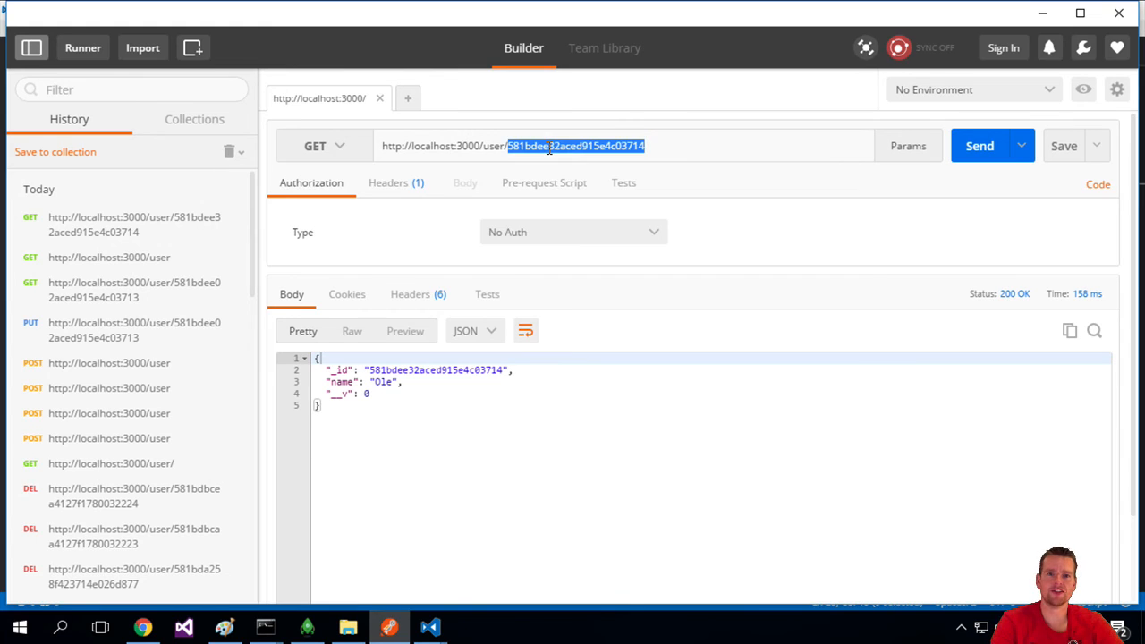
left_click(981, 145)
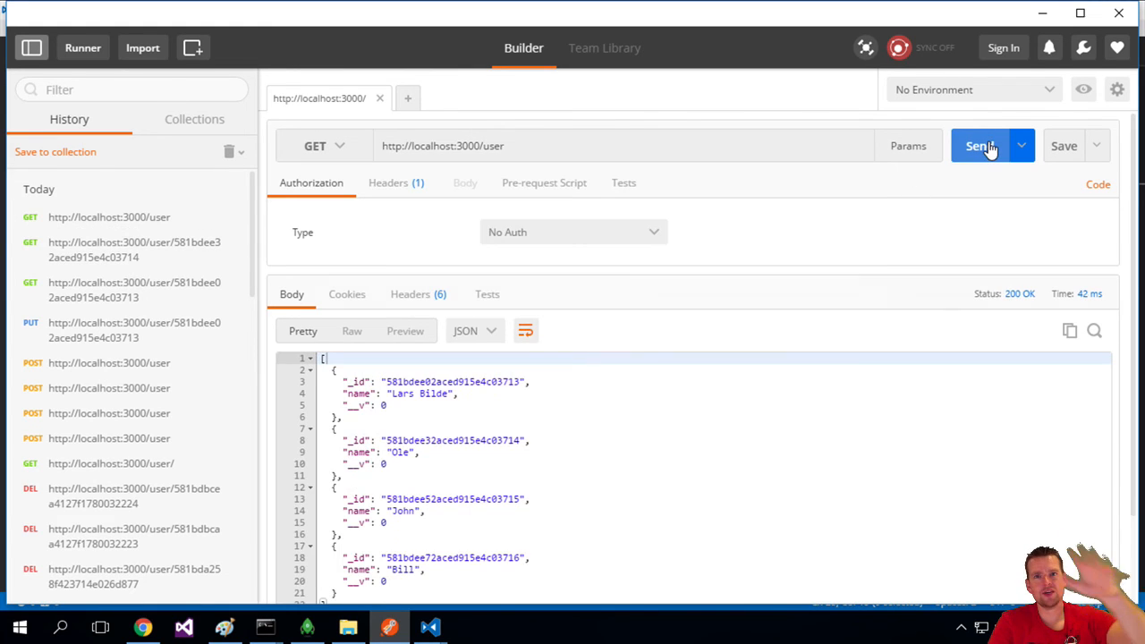